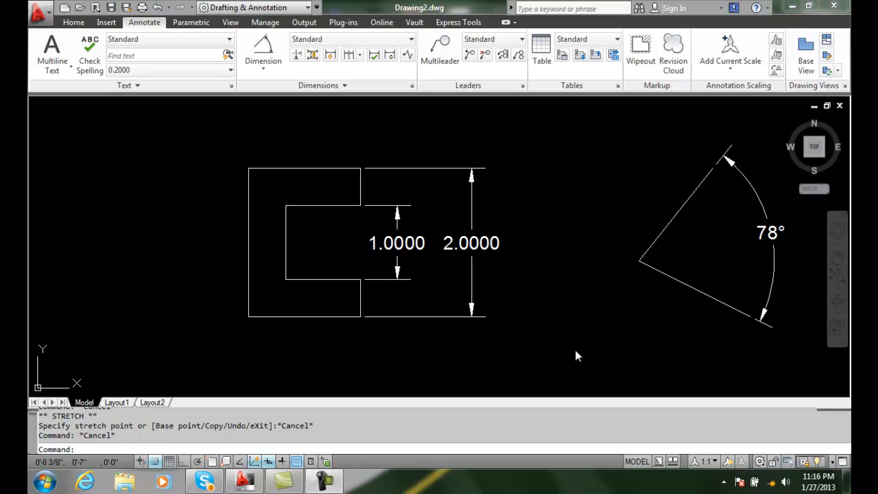
mouse_move(523, 294)
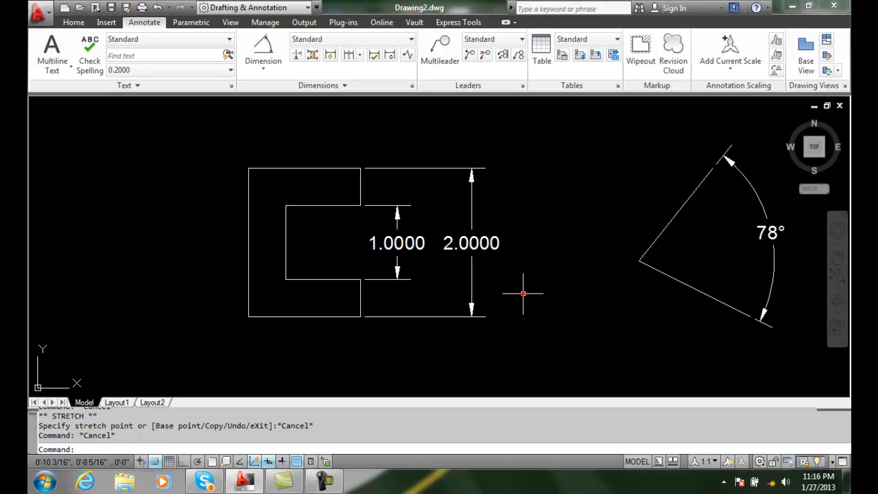
mouse_move(533, 333)
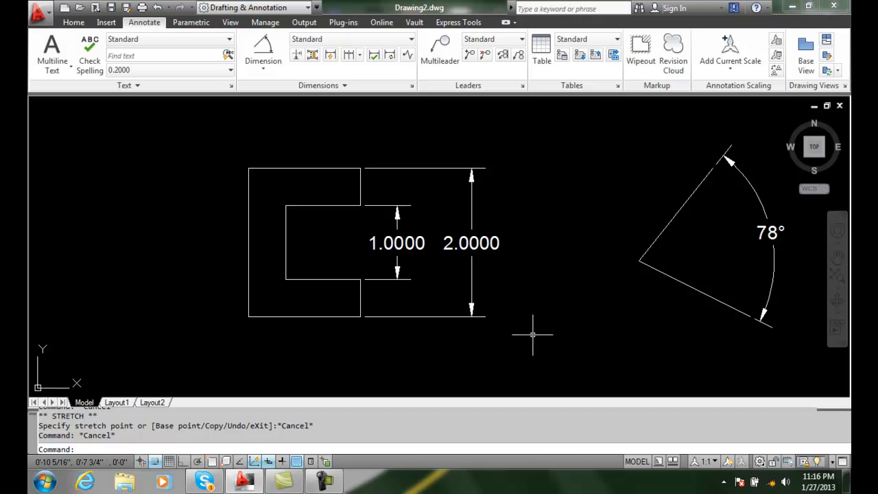
Select the 2.0000 vertical dimension for grip editing.
click(472, 242)
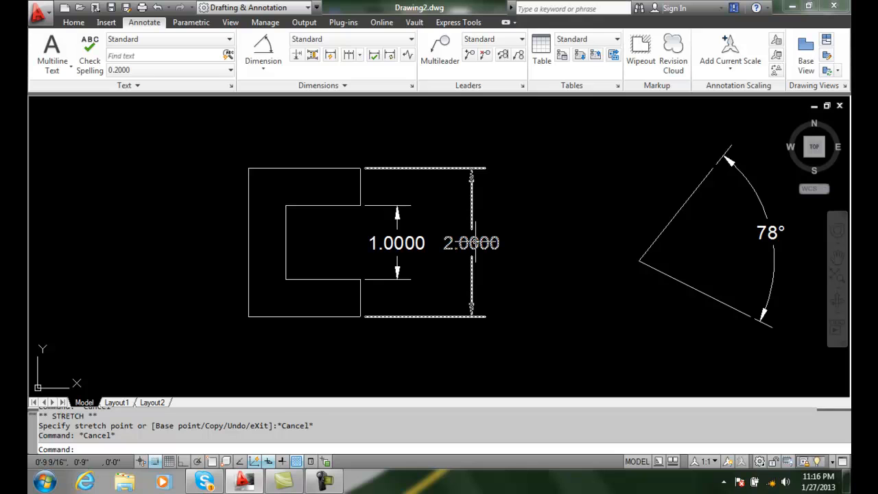
Raise the 2.0000 dimension text above the 1.0000 dimension using its text grip.
click(472, 241)
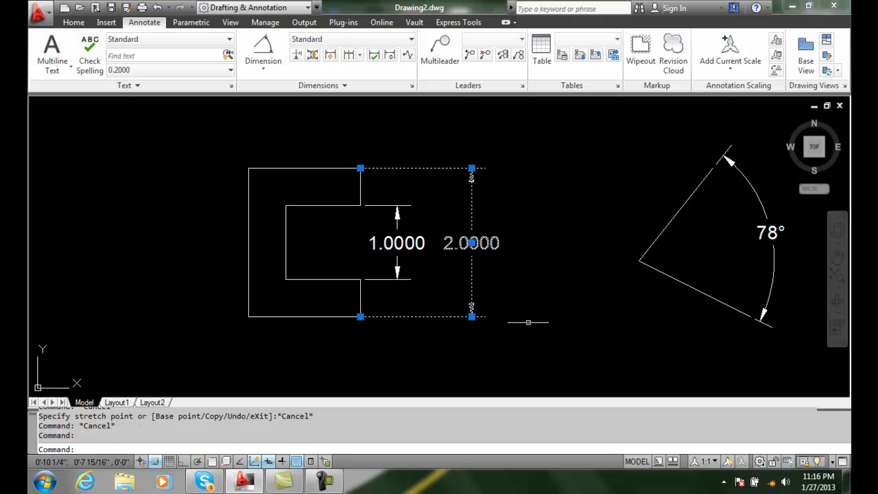
mouse_move(562, 384)
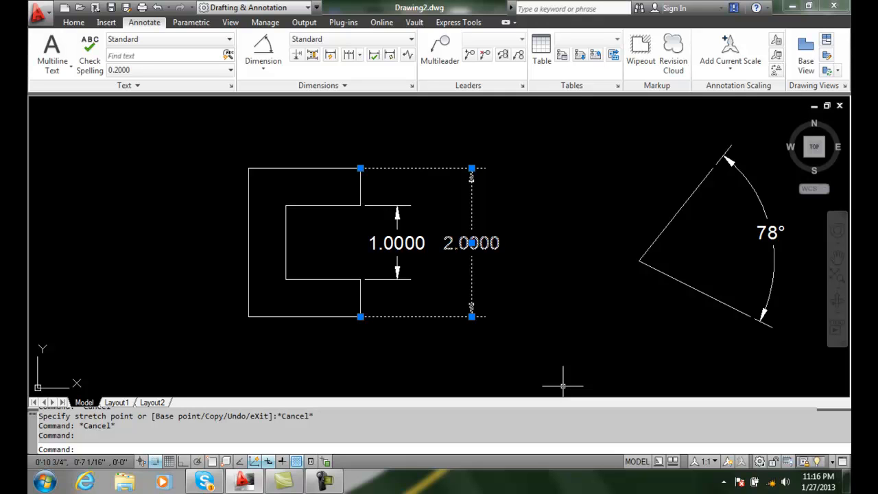
mouse_move(508, 250)
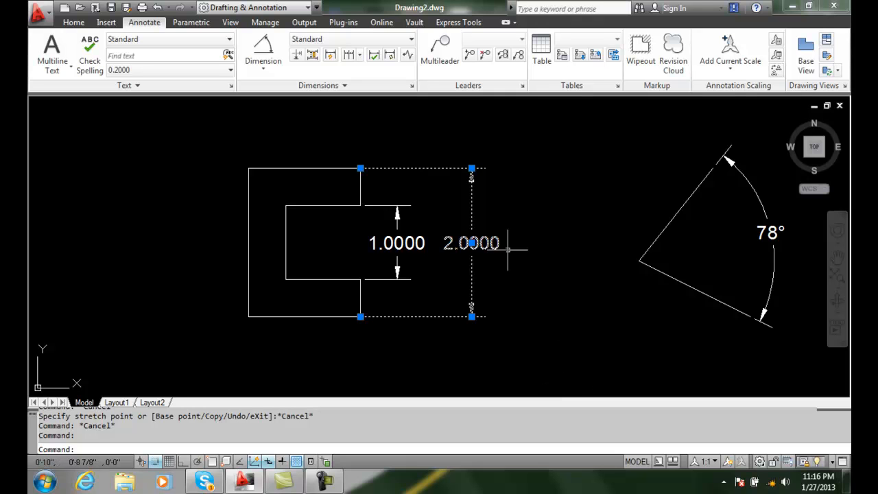
right_click(472, 242)
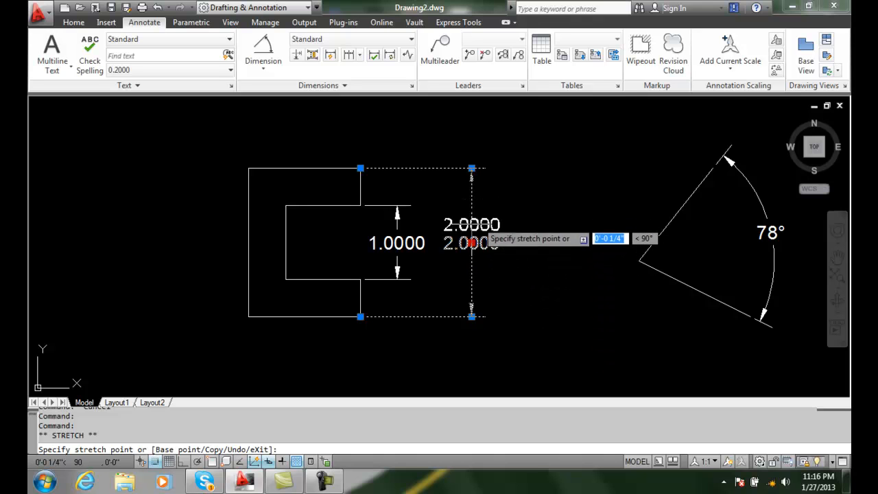
key(ctrl)
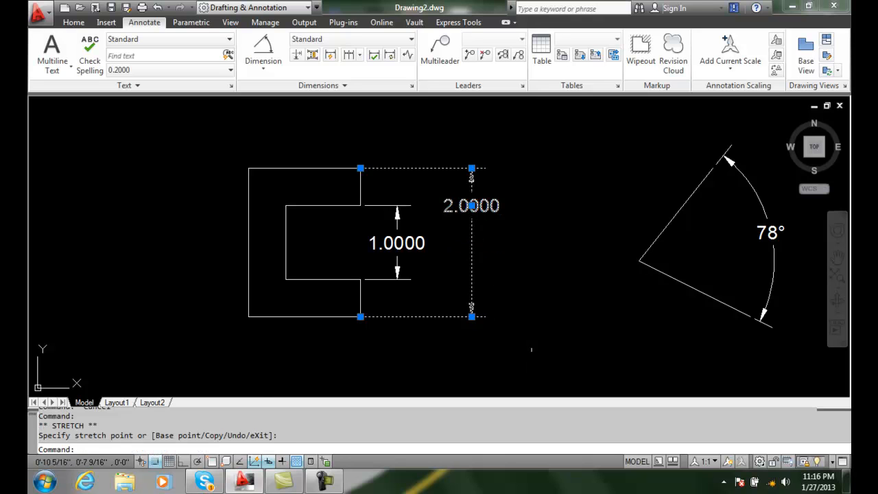
key(Escape)
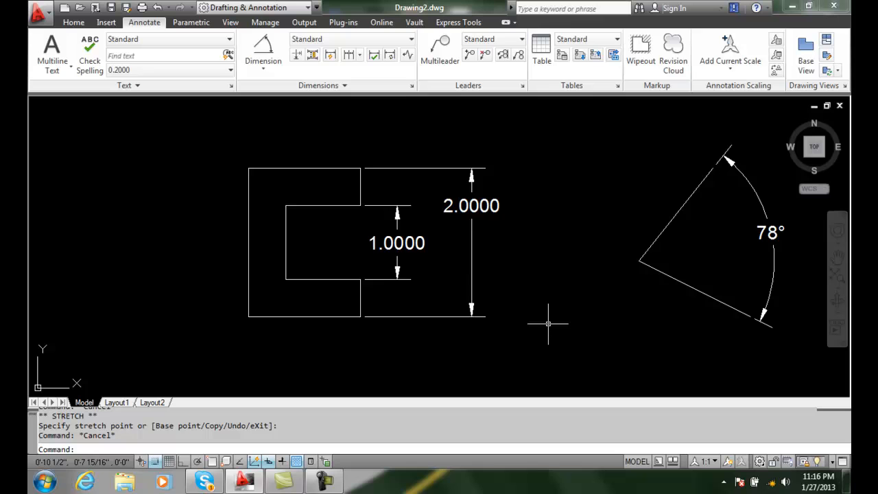
mouse_move(483, 185)
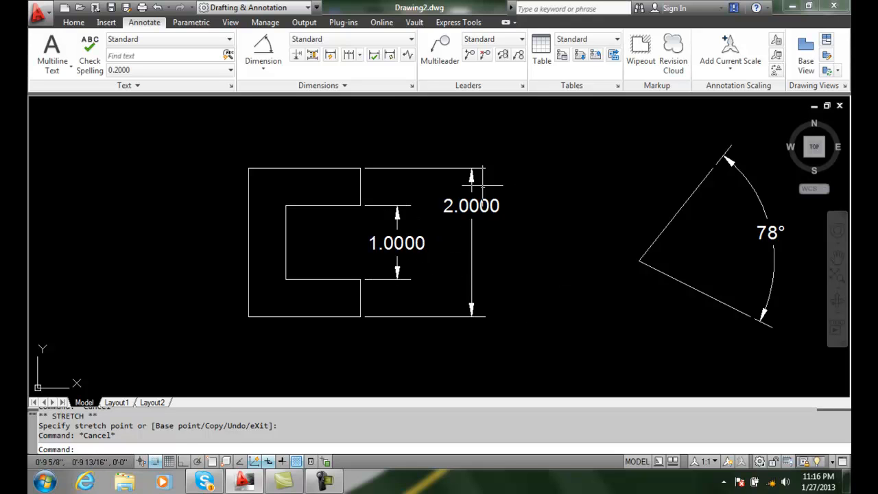
mouse_move(516, 292)
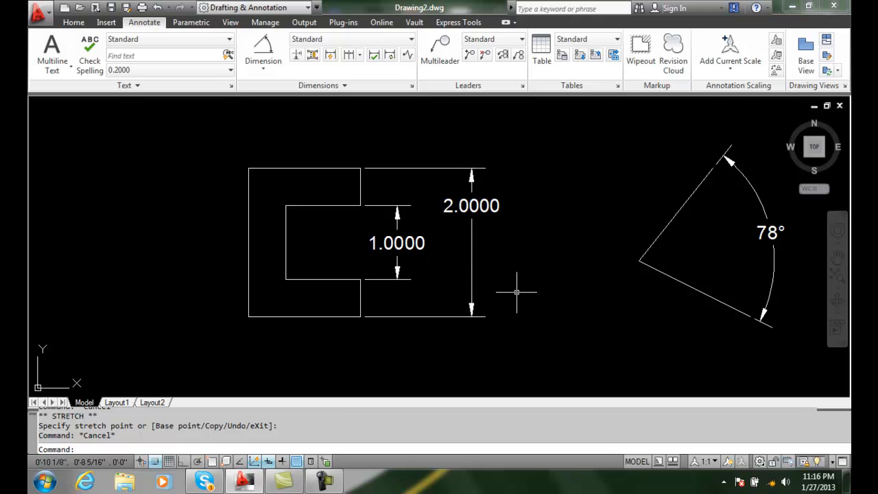
mouse_move(514, 377)
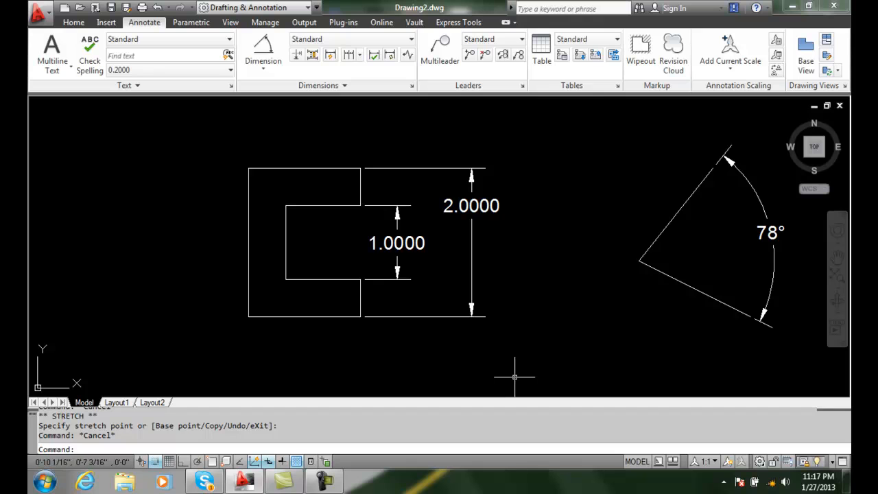
mouse_move(500, 328)
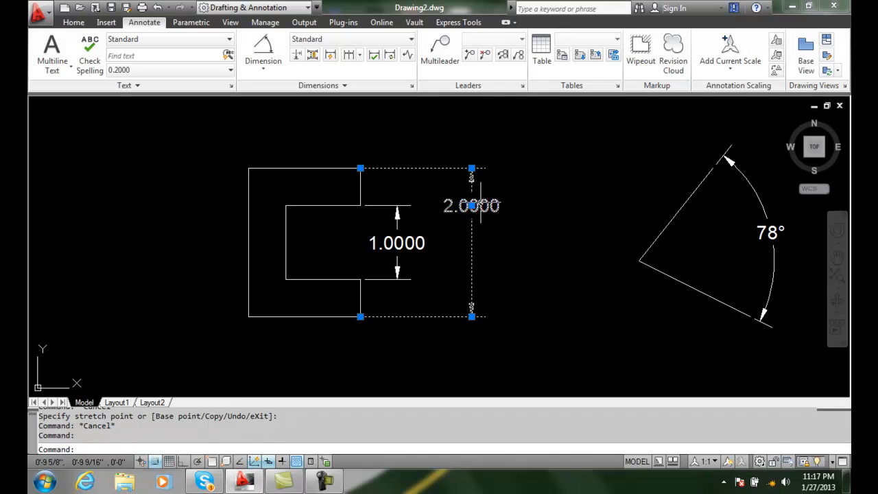
right_click(472, 206)
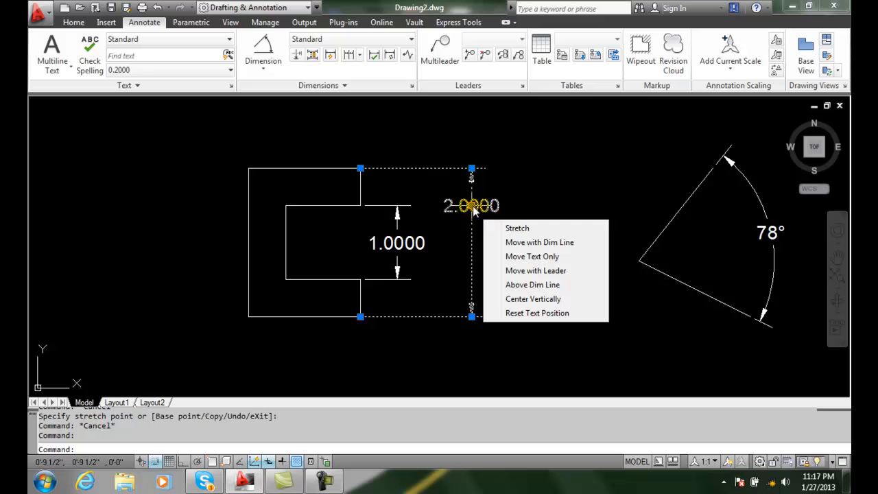
mouse_move(516, 228)
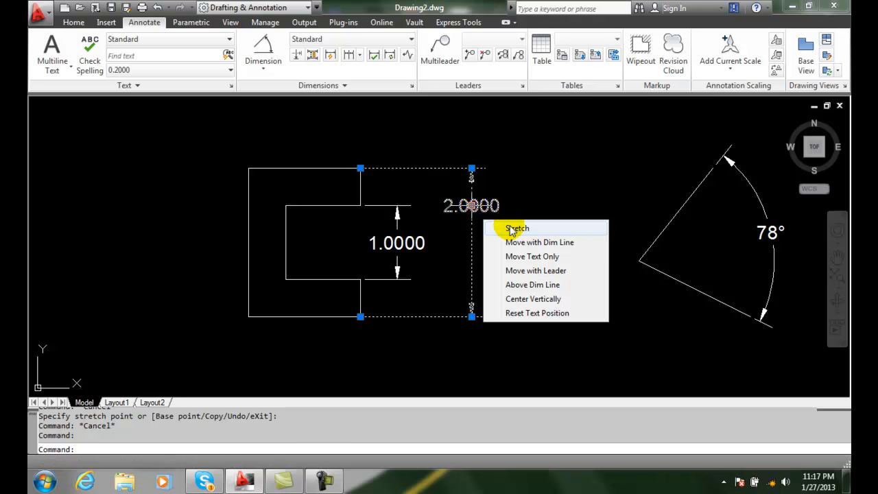
mouse_move(516, 242)
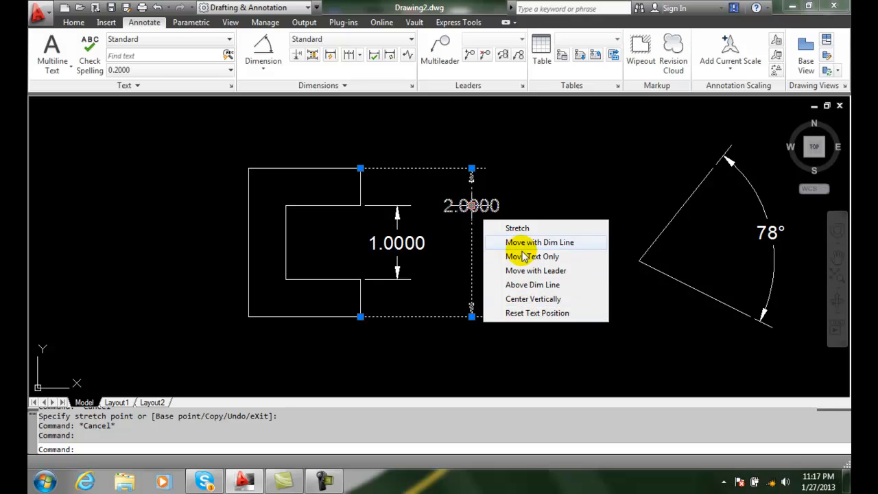
mouse_move(533, 256)
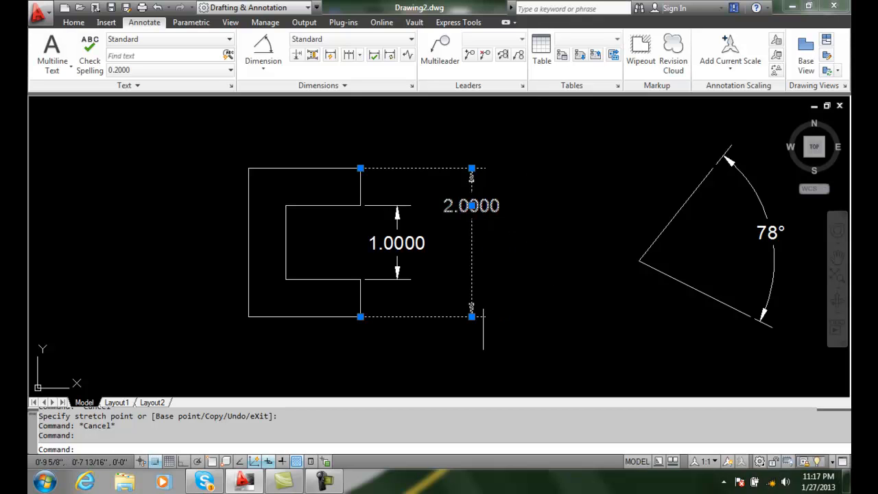
Apply Flip Arrow to the lower arrowhead of the 2.0000 dimension.
right_click(472, 315)
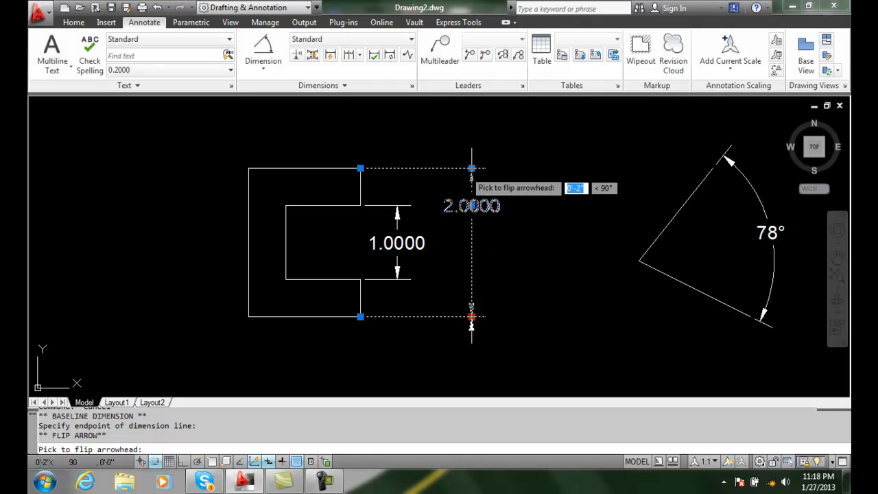
click(472, 316)
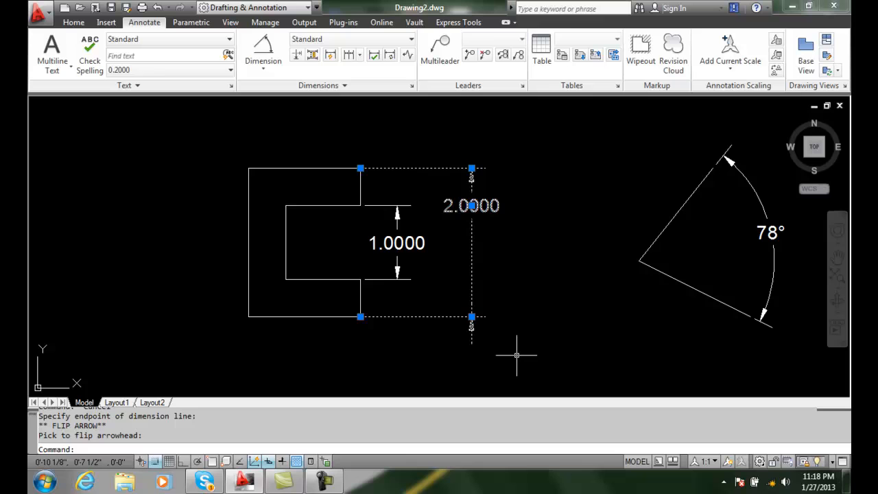
key(Escape)
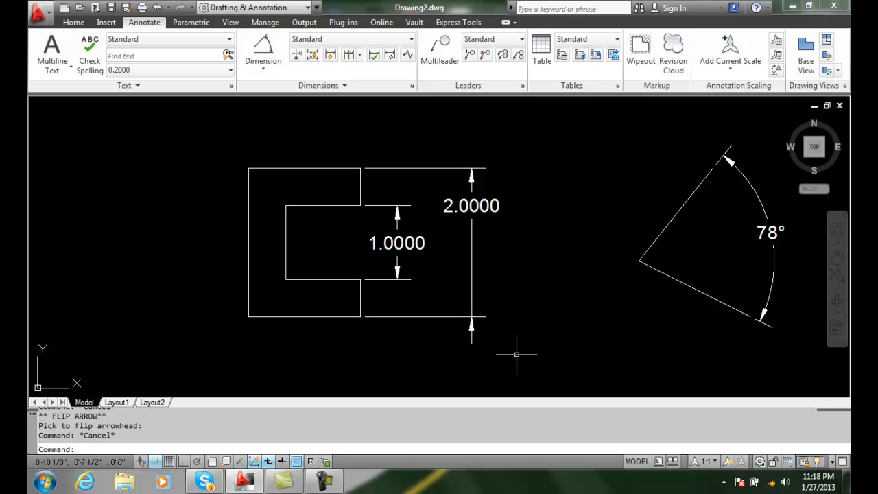
mouse_move(497, 337)
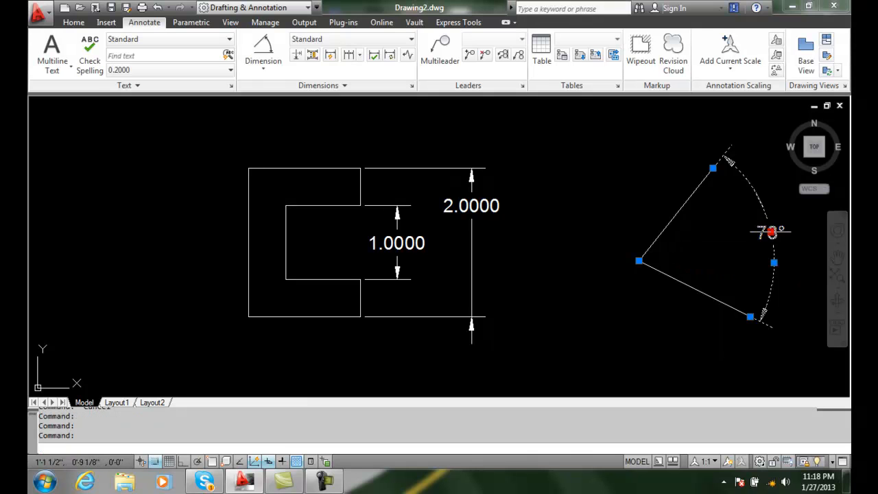
Start Move Text Only on the 78° angular dimension's text grip.
right_click(771, 231)
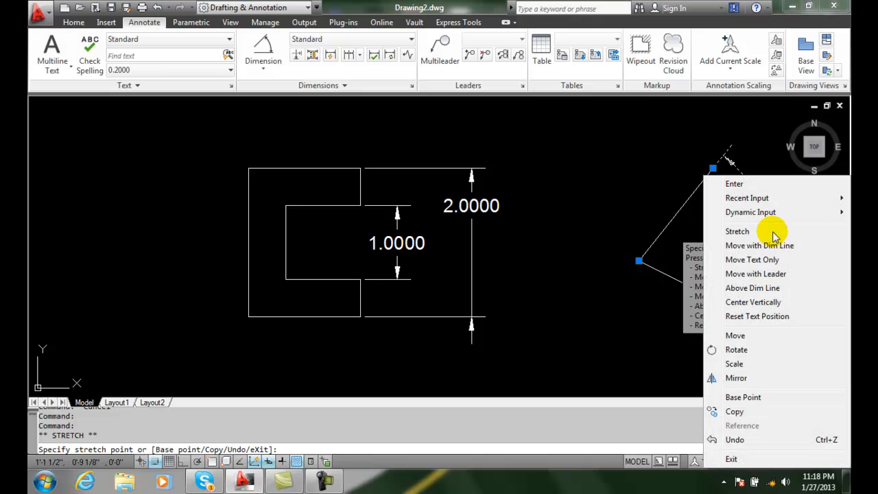
mouse_move(748, 231)
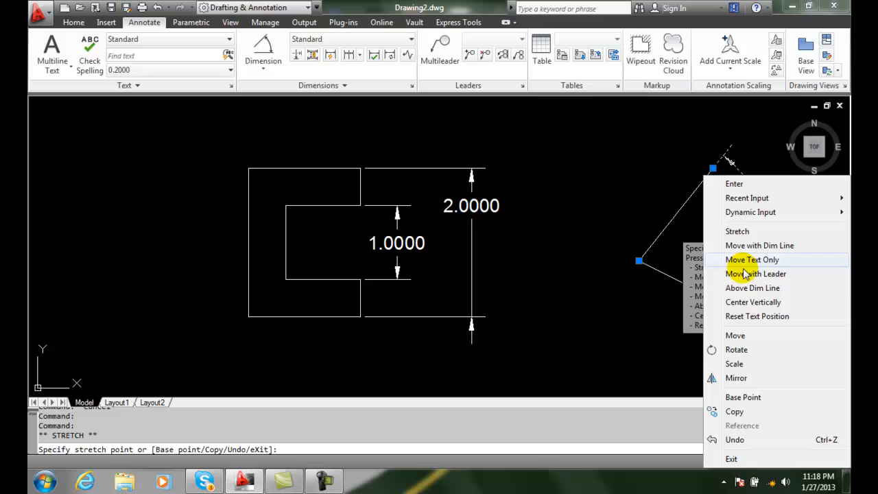
mouse_move(743, 244)
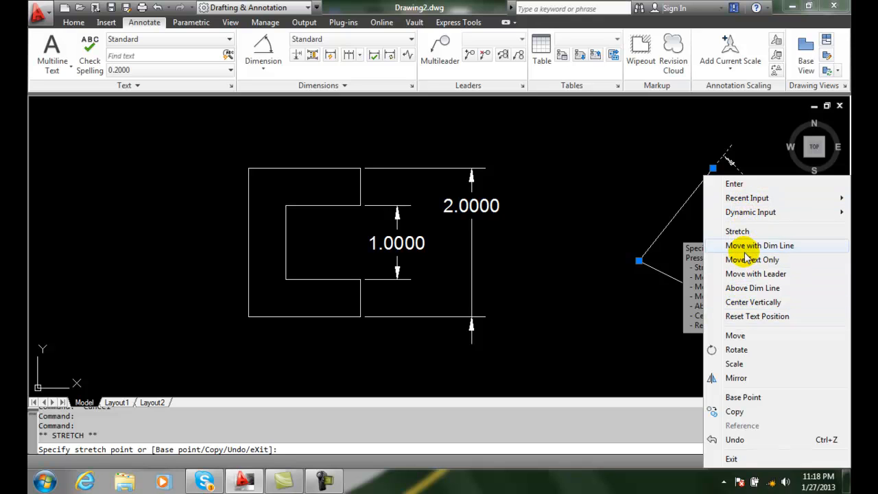
mouse_move(755, 250)
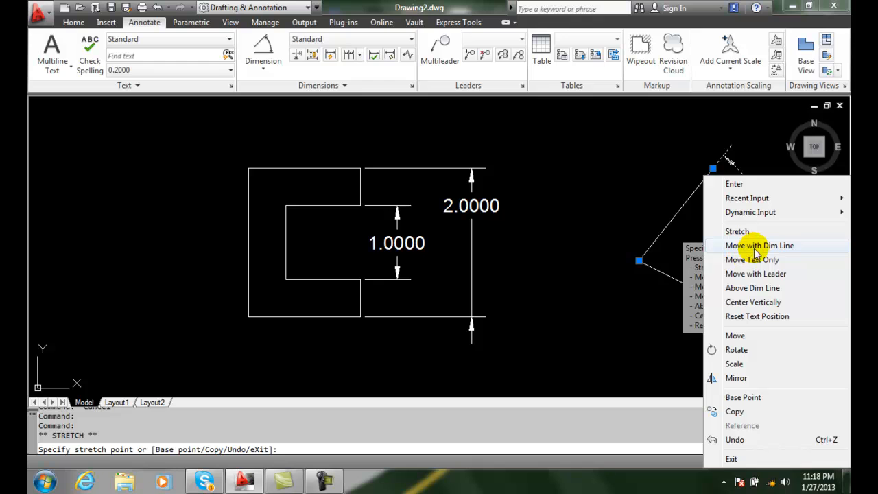
click(752, 260)
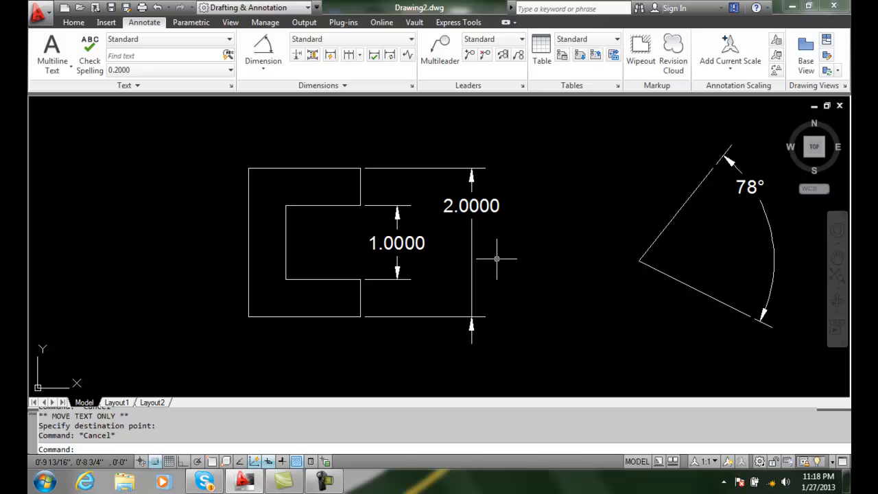
mouse_move(501, 260)
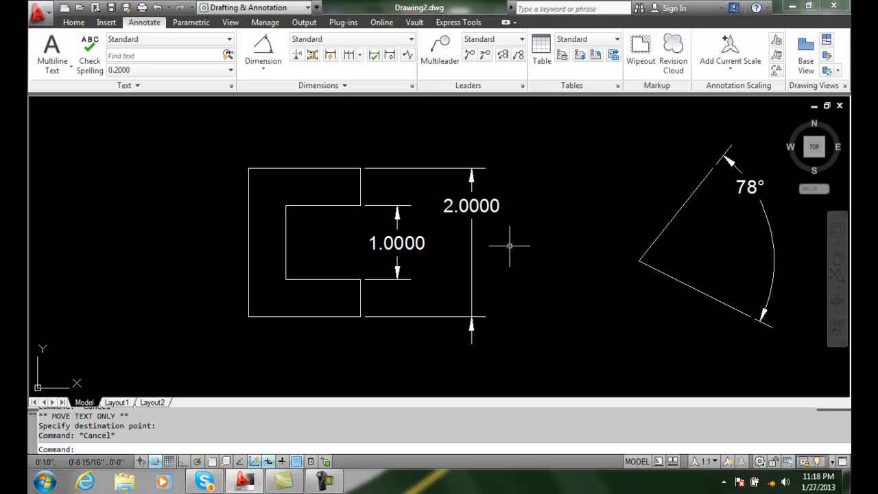
mouse_move(515, 259)
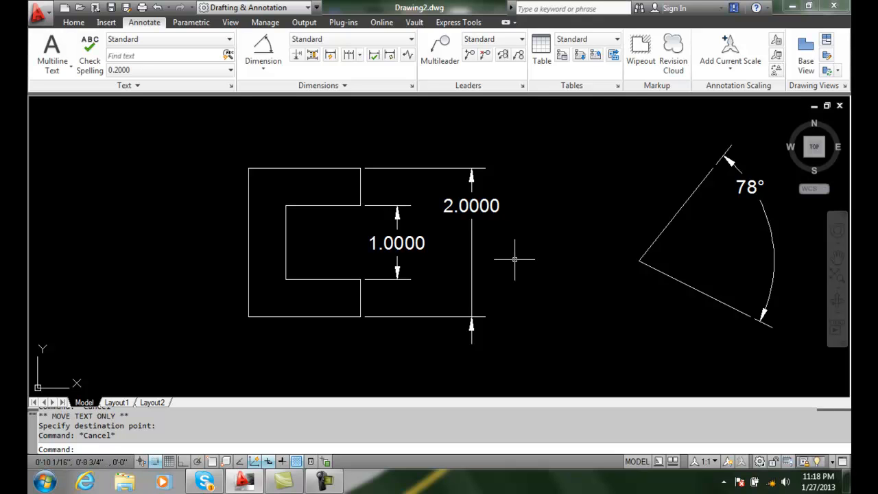